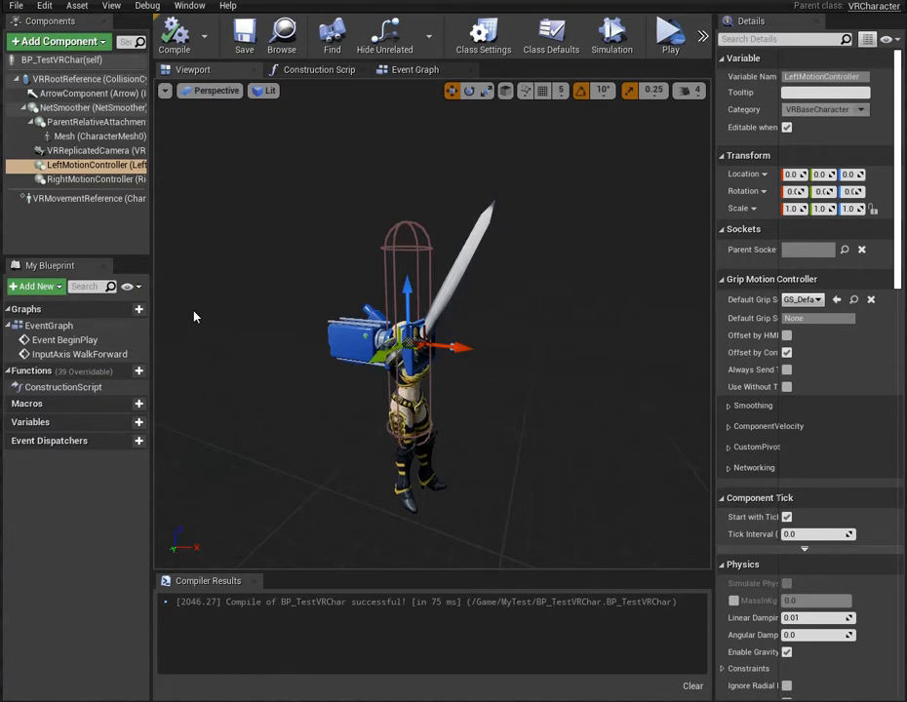
{"action": "mouse_move", "coordinate": [236, 223]}
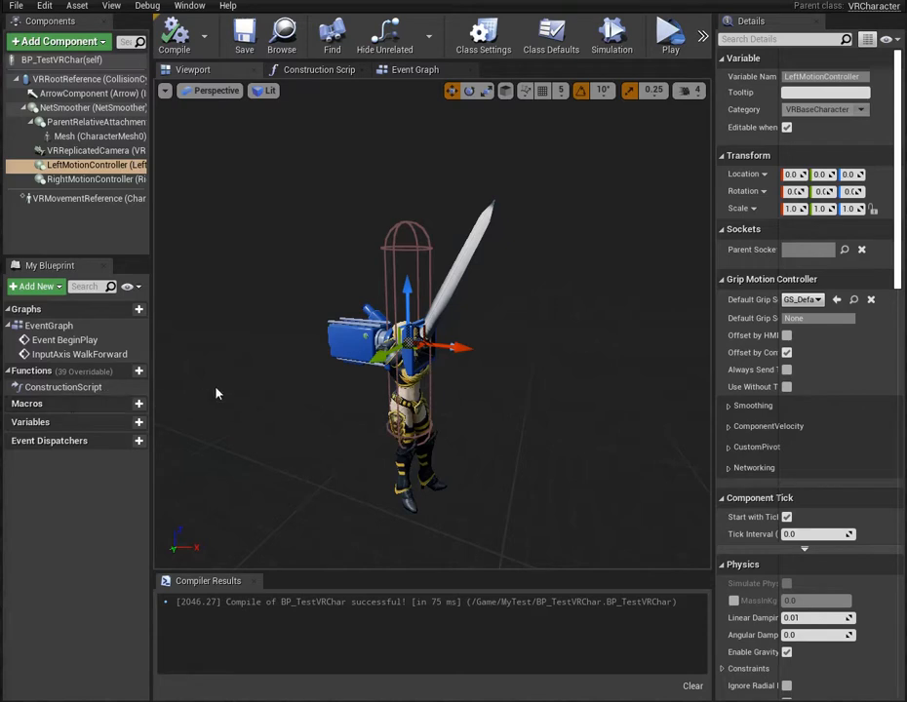
{"action": "mouse_move", "coordinate": [268, 388]}
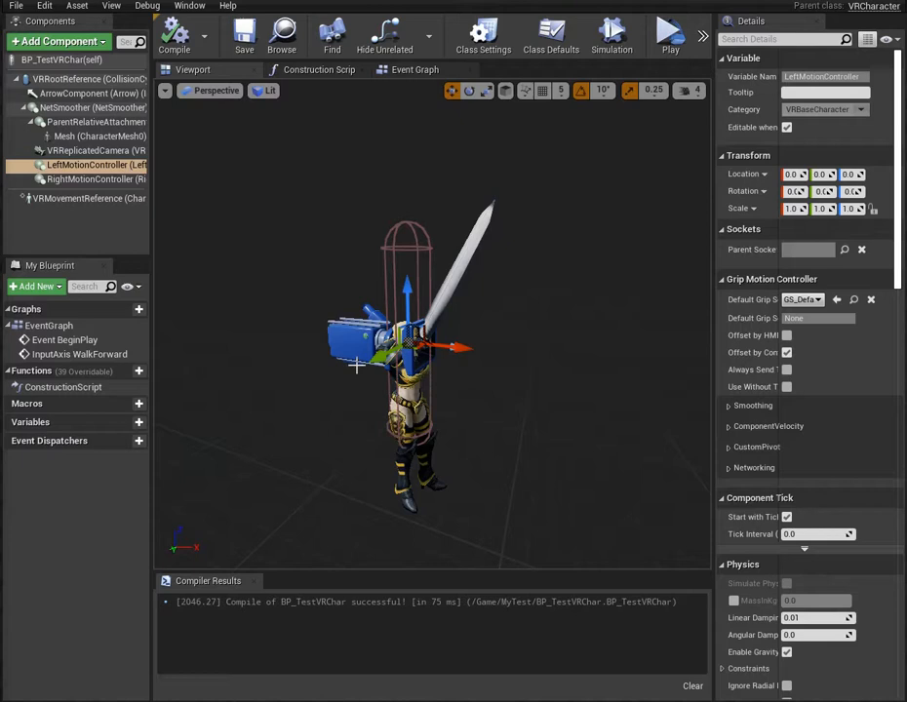
{"action": "mouse_move", "coordinate": [199, 365]}
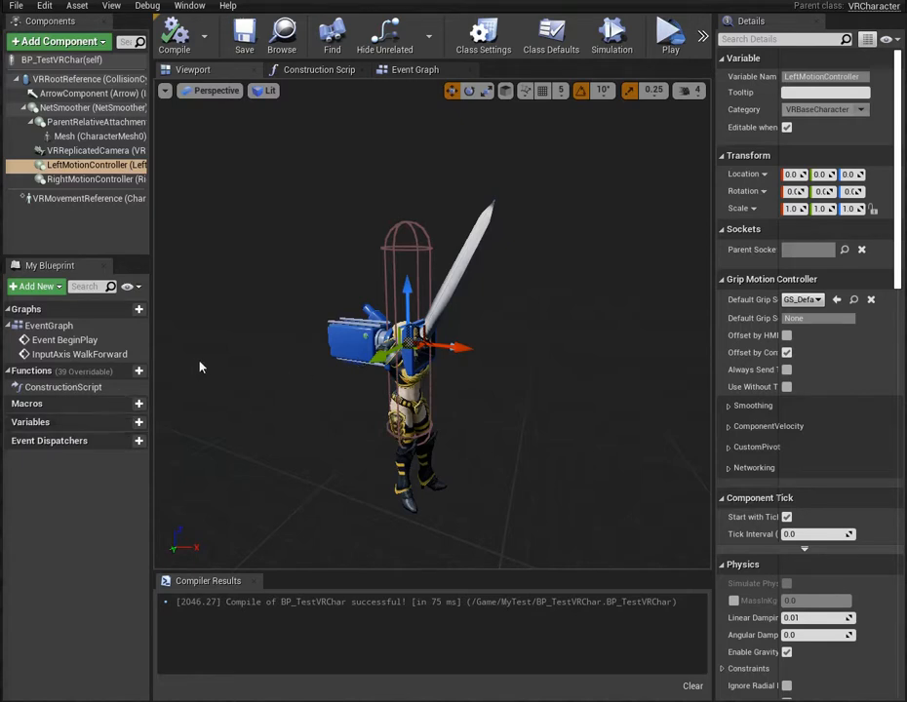
{"action": "mouse_move", "coordinate": [312, 350]}
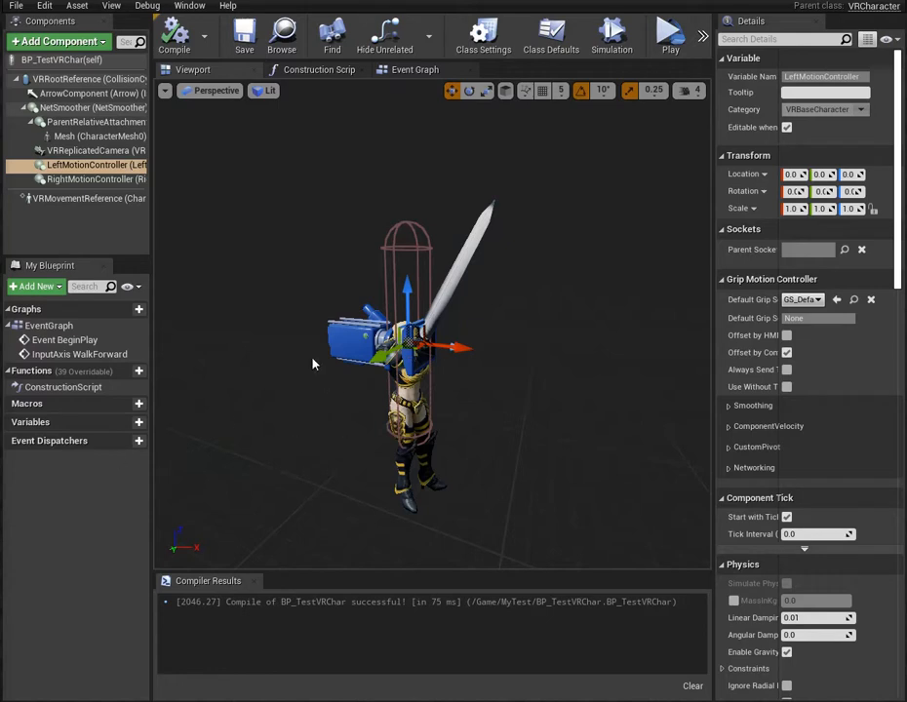
{"action": "mouse_move", "coordinate": [368, 395]}
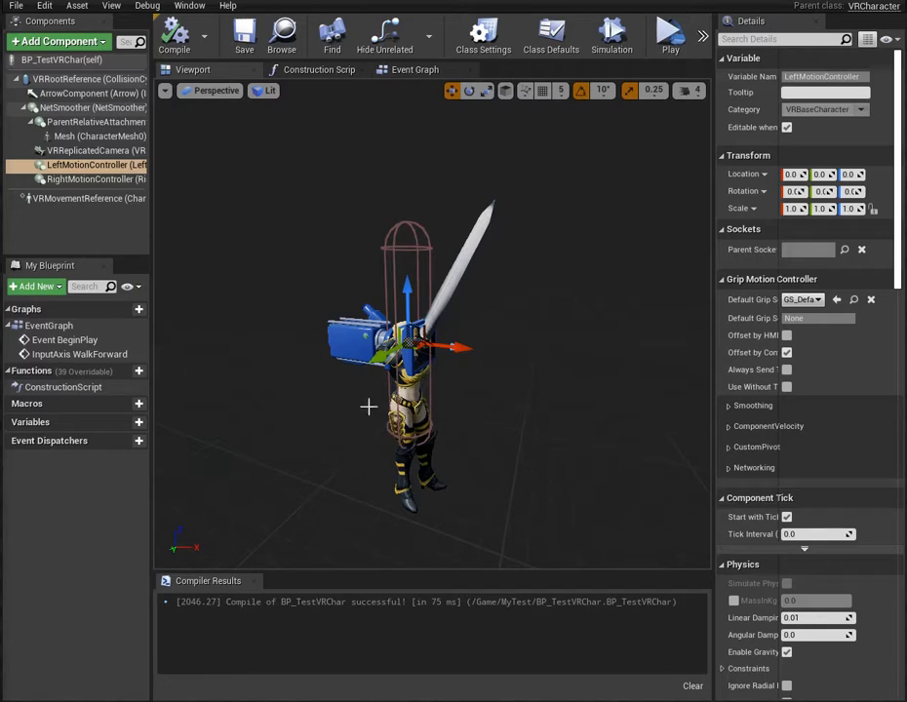
{"action": "mouse_move", "coordinate": [338, 353]}
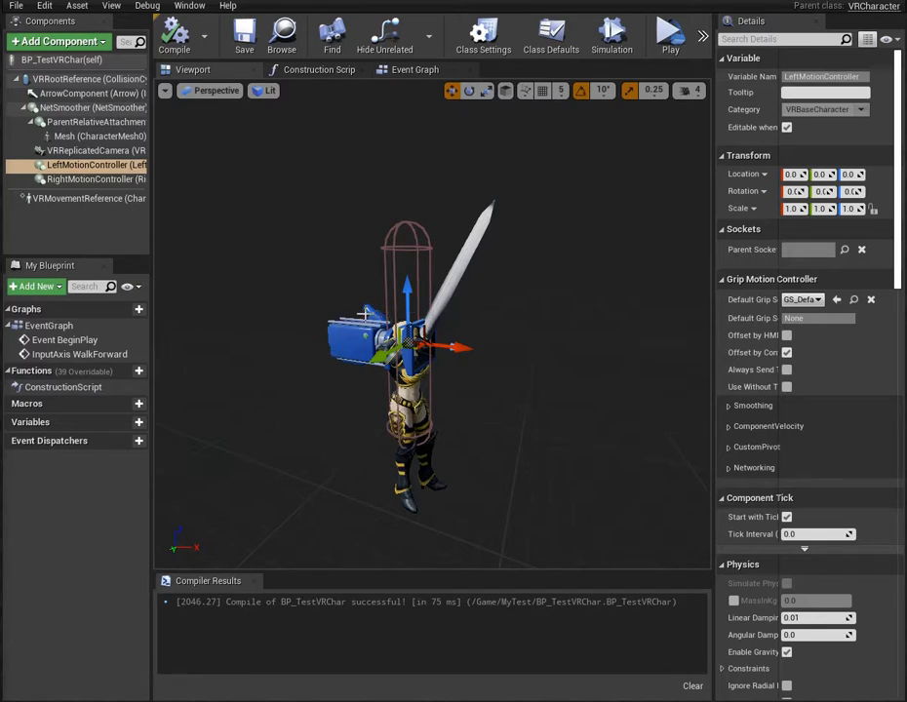
{"action": "mouse_move", "coordinate": [258, 426]}
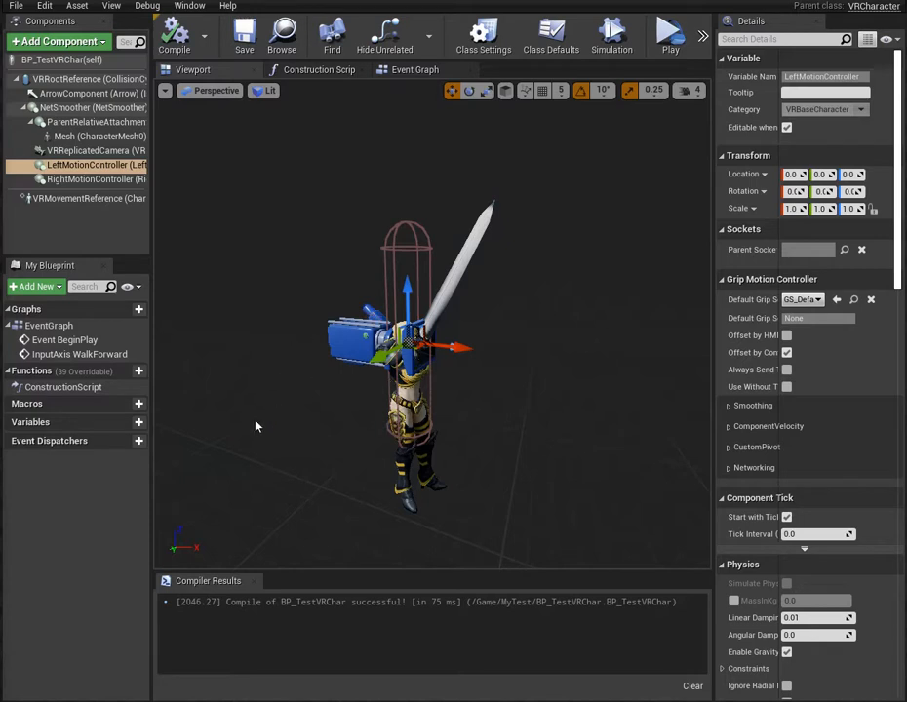
{"action": "mouse_move", "coordinate": [330, 343]}
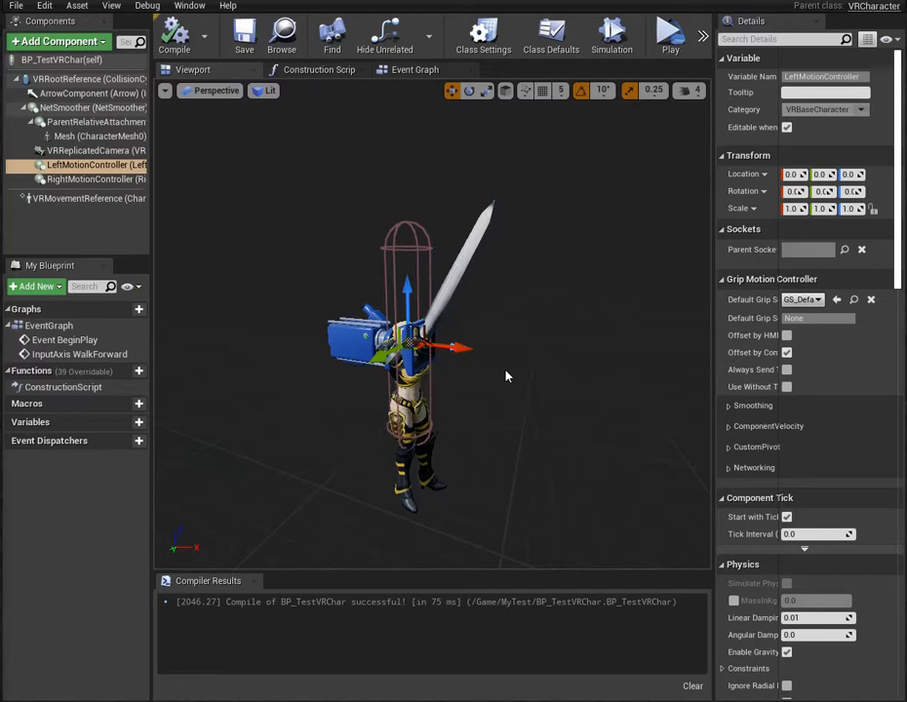
{"action": "mouse_move", "coordinate": [320, 380]}
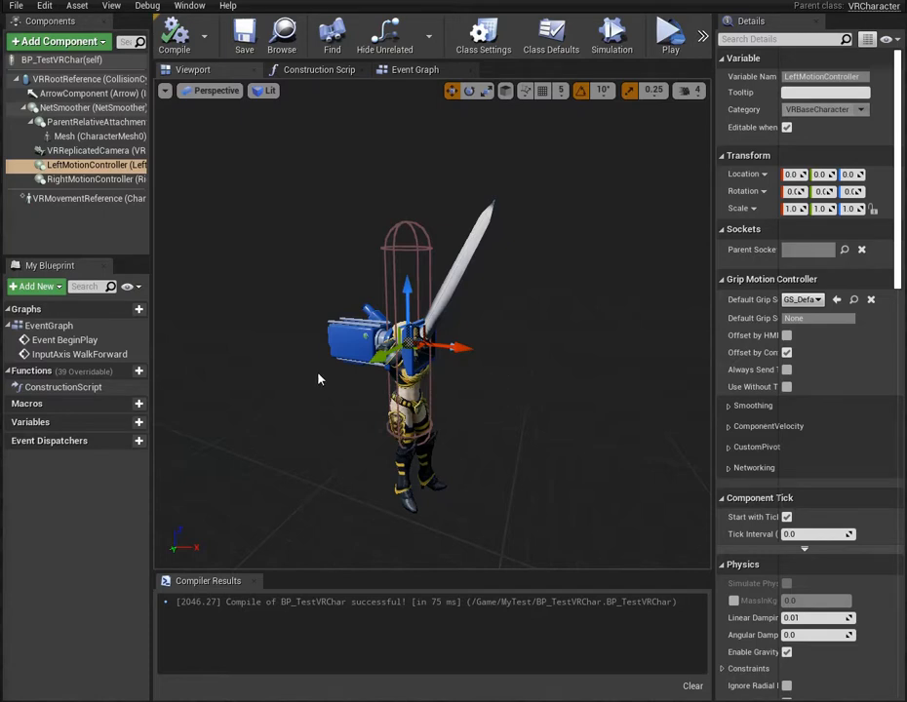
{"action": "mouse_move", "coordinate": [288, 382]}
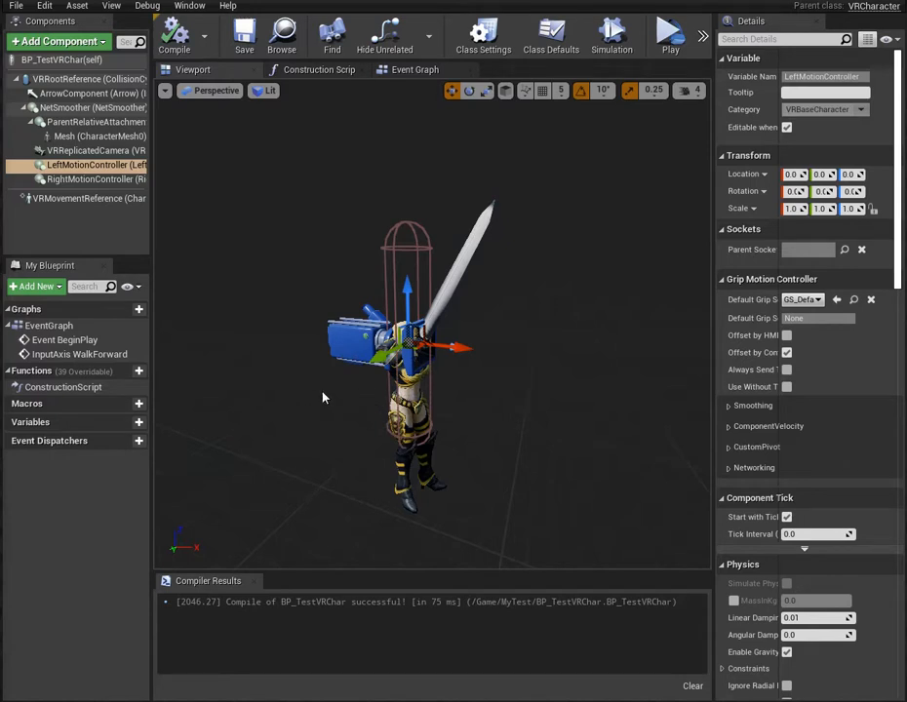
{"action": "mouse_move", "coordinate": [351, 358]}
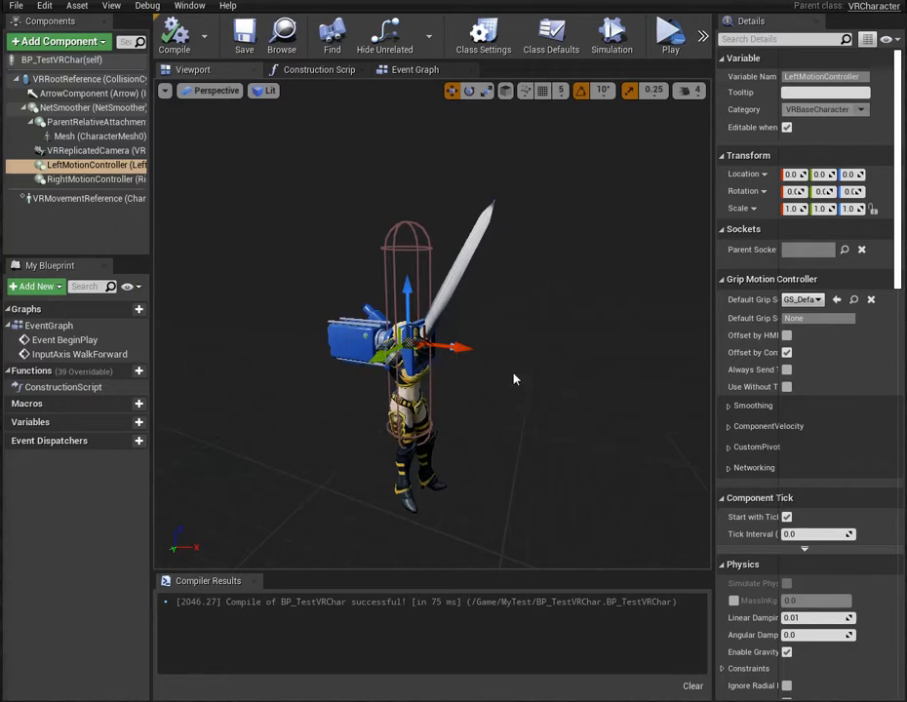
{"action": "mouse_move", "coordinate": [365, 222]}
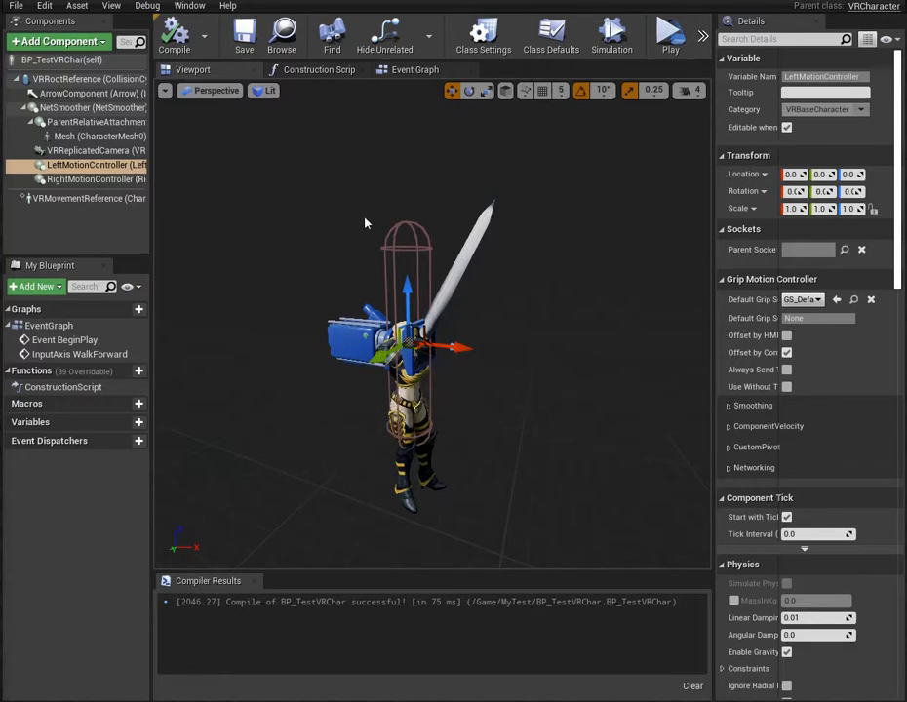
{"action": "mouse_move", "coordinate": [573, 390]}
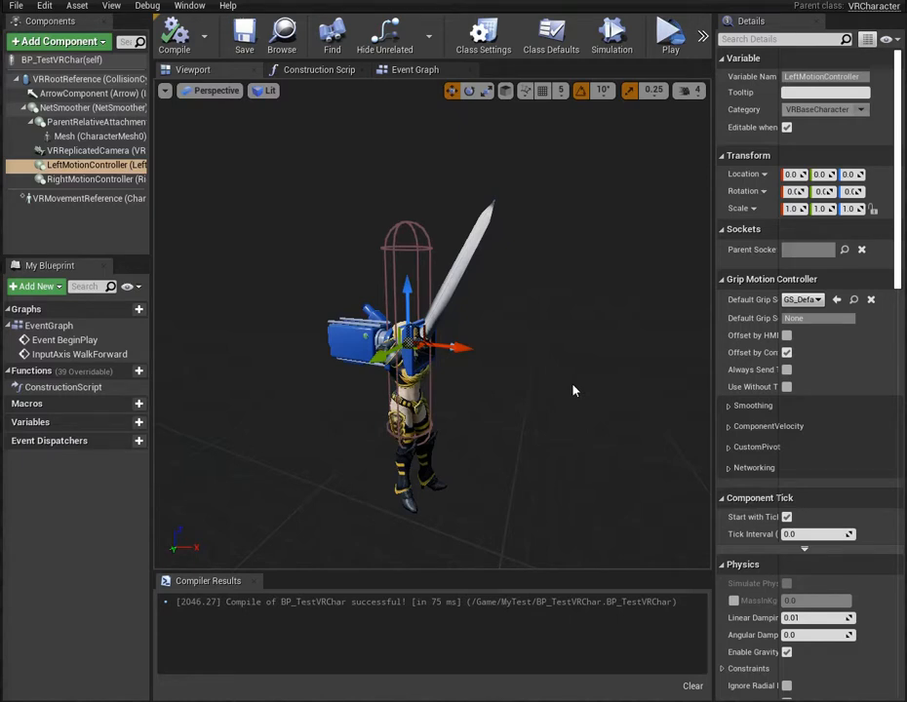
{"action": "mouse_move", "coordinate": [454, 407]}
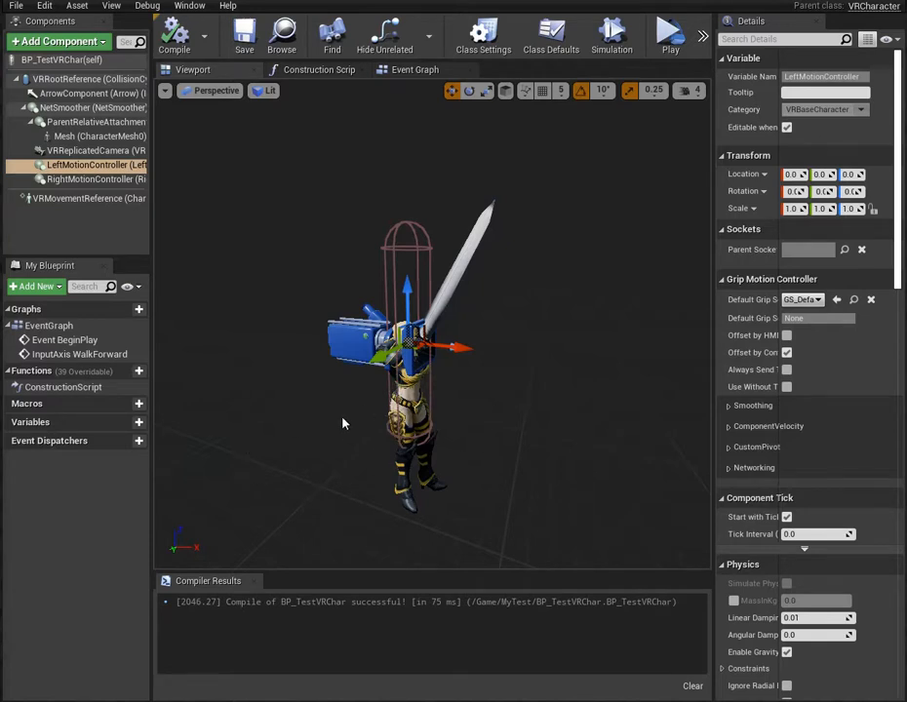
{"action": "mouse_move", "coordinate": [274, 381]}
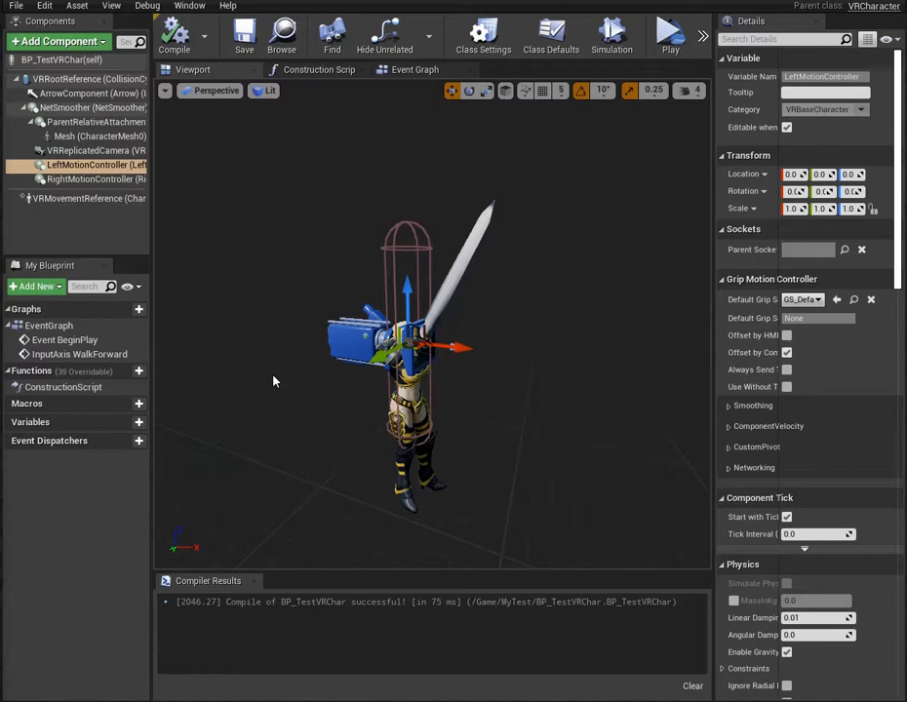
{"action": "mouse_move", "coordinate": [281, 332]}
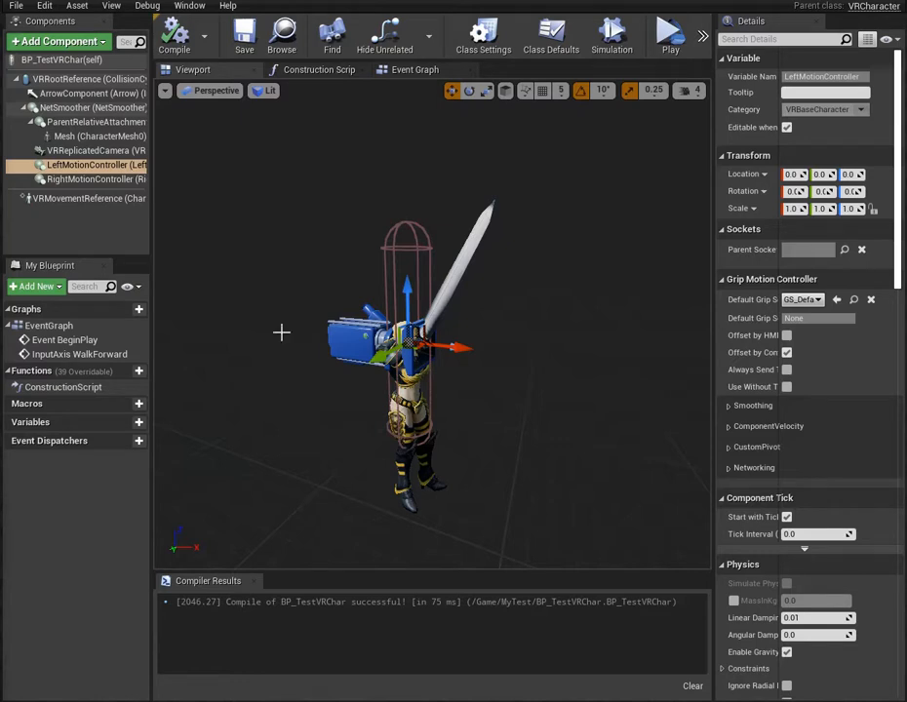
{"action": "mouse_move", "coordinate": [307, 374]}
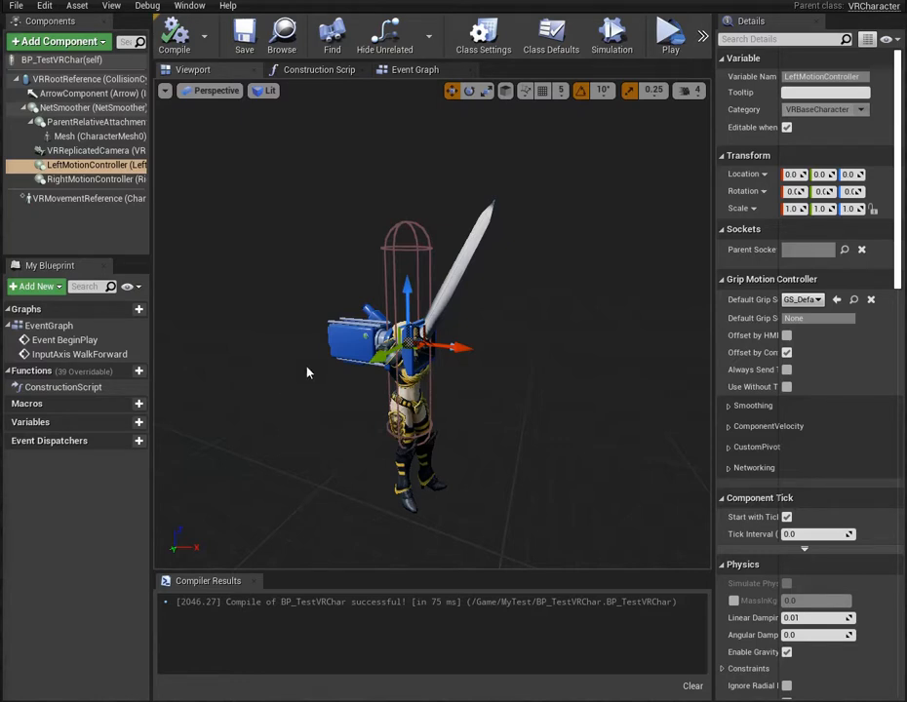
{"action": "mouse_move", "coordinate": [287, 469]}
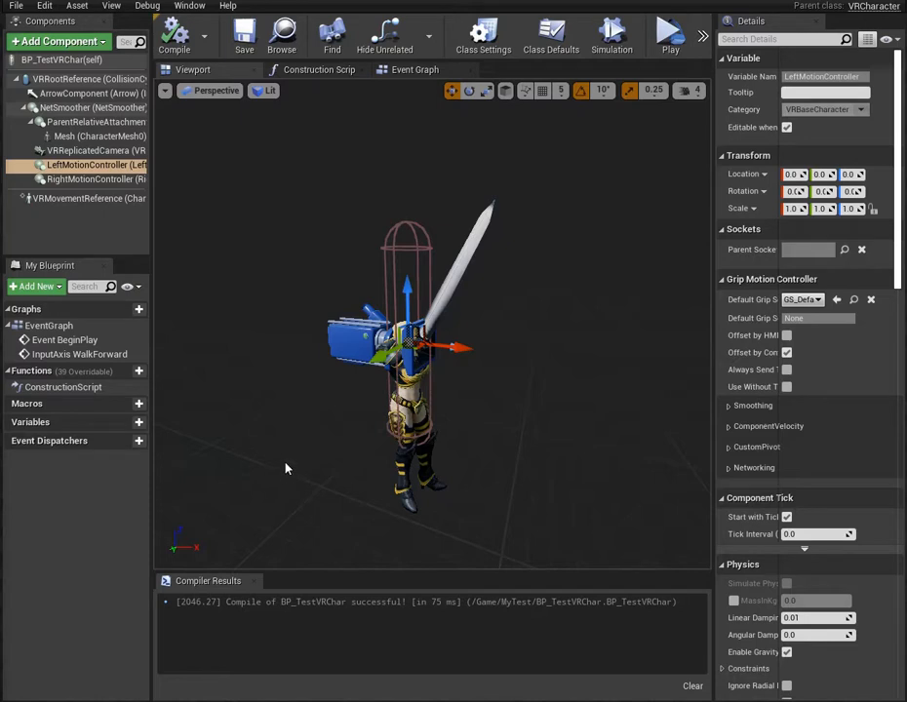
{"action": "mouse_move", "coordinate": [549, 392]}
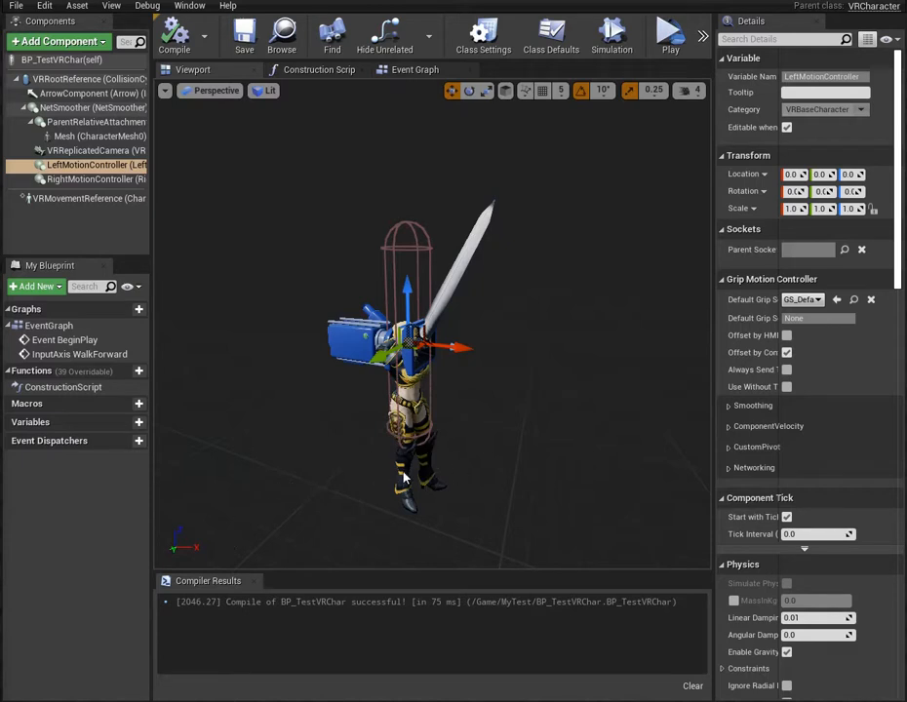
{"action": "mouse_move", "coordinate": [215, 559]}
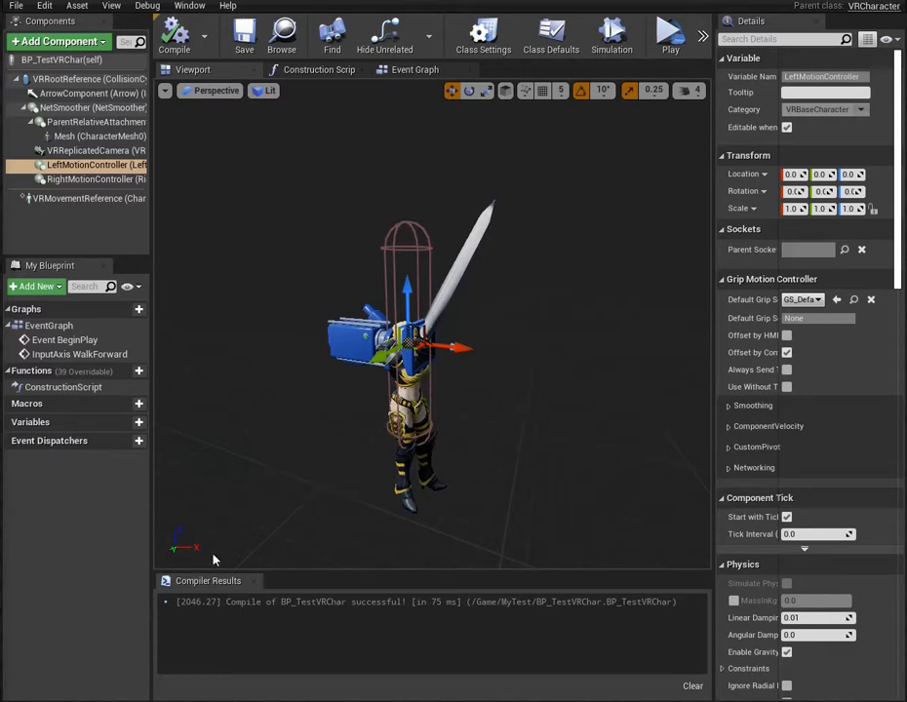
{"action": "mouse_move", "coordinate": [516, 479]}
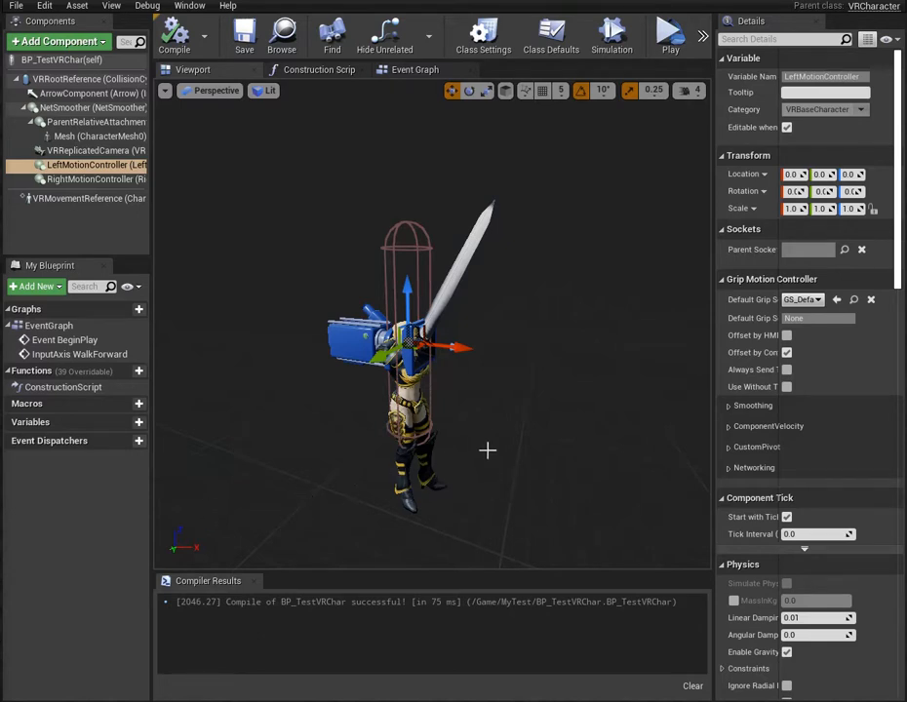
{"action": "mouse_move", "coordinate": [475, 395]}
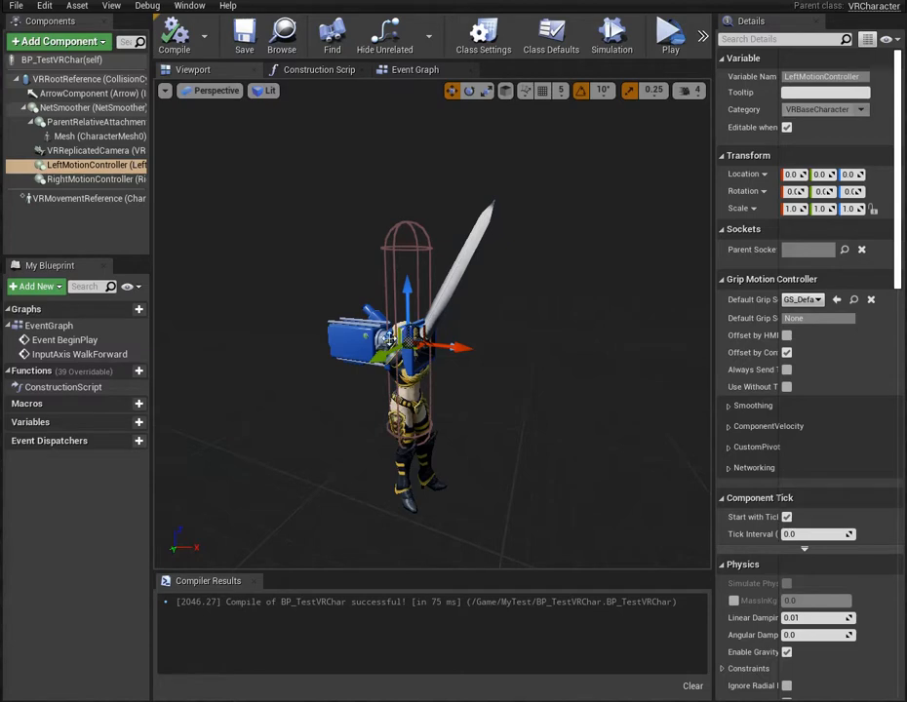
{"action": "mouse_move", "coordinate": [525, 330]}
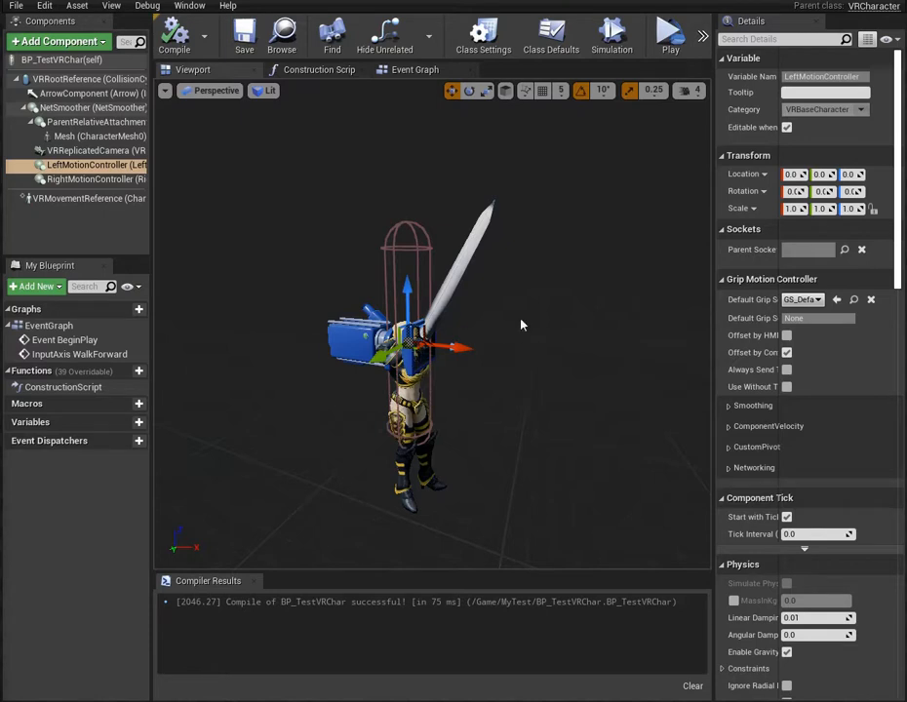
{"action": "mouse_move", "coordinate": [349, 271]}
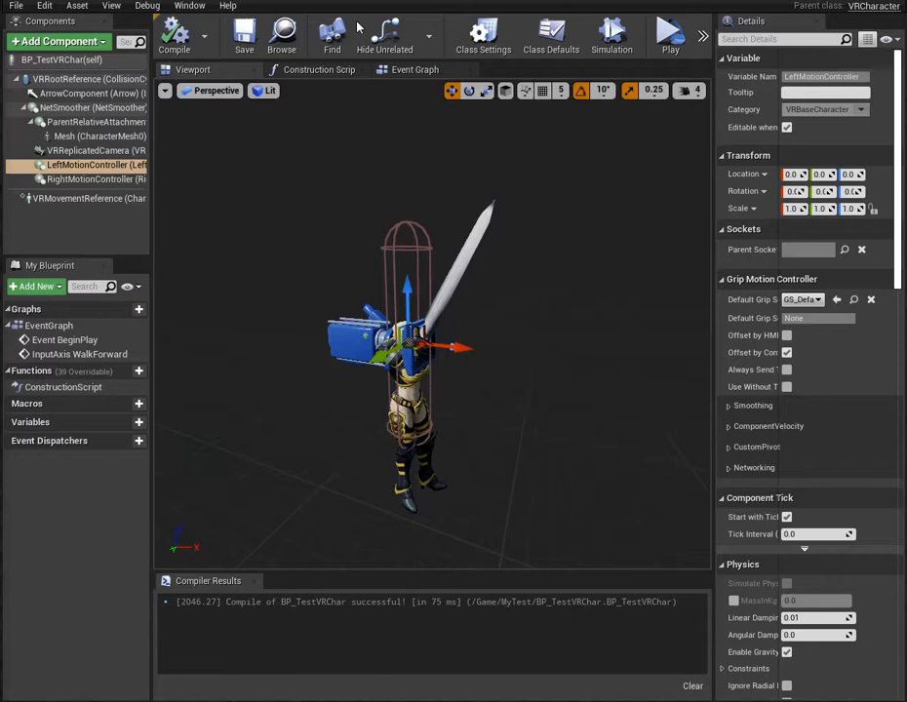
{"action": "mouse_move", "coordinate": [818, 18]}
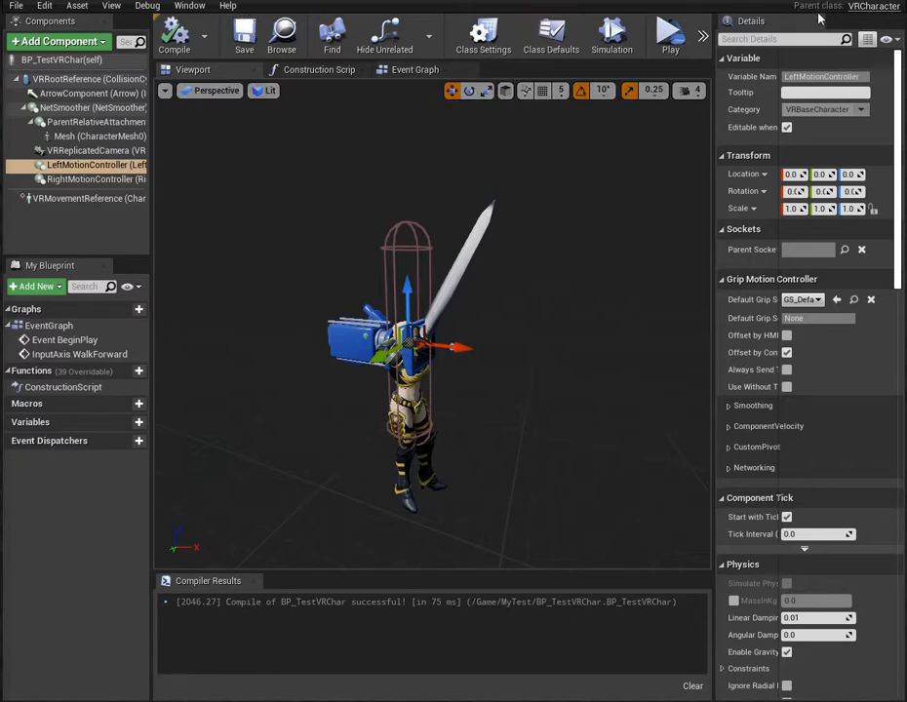
{"action": "mouse_move", "coordinate": [426, 168]}
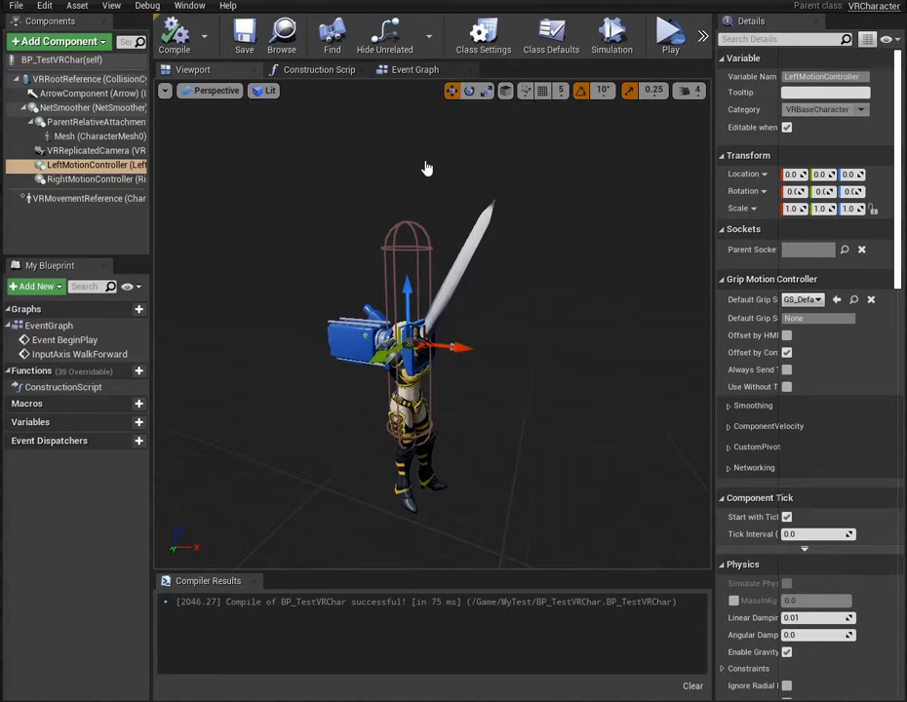
{"action": "mouse_move", "coordinate": [277, 437]}
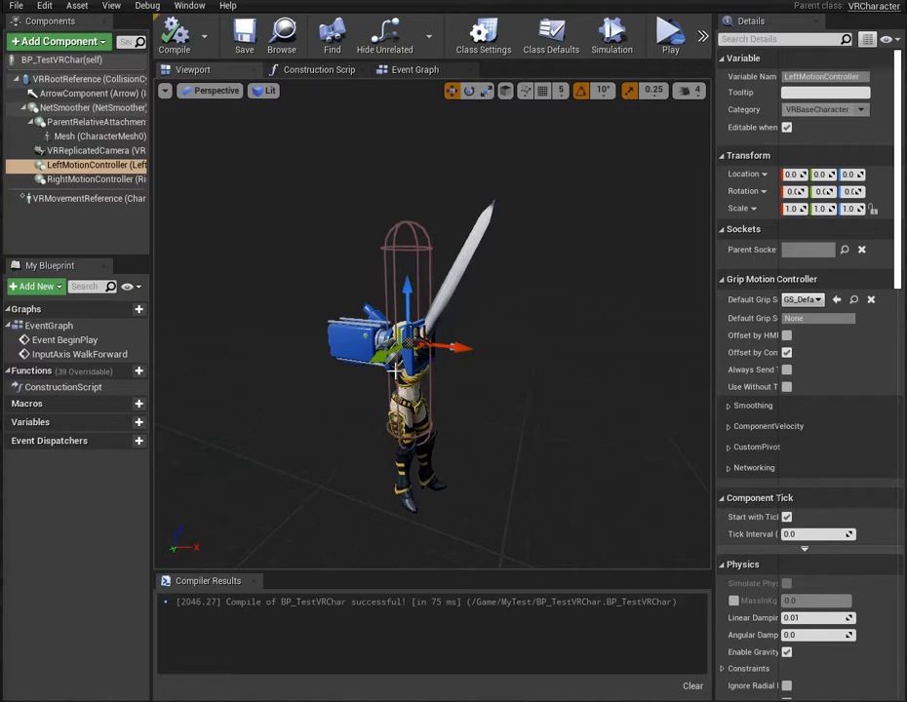
{"action": "mouse_move", "coordinate": [293, 448]}
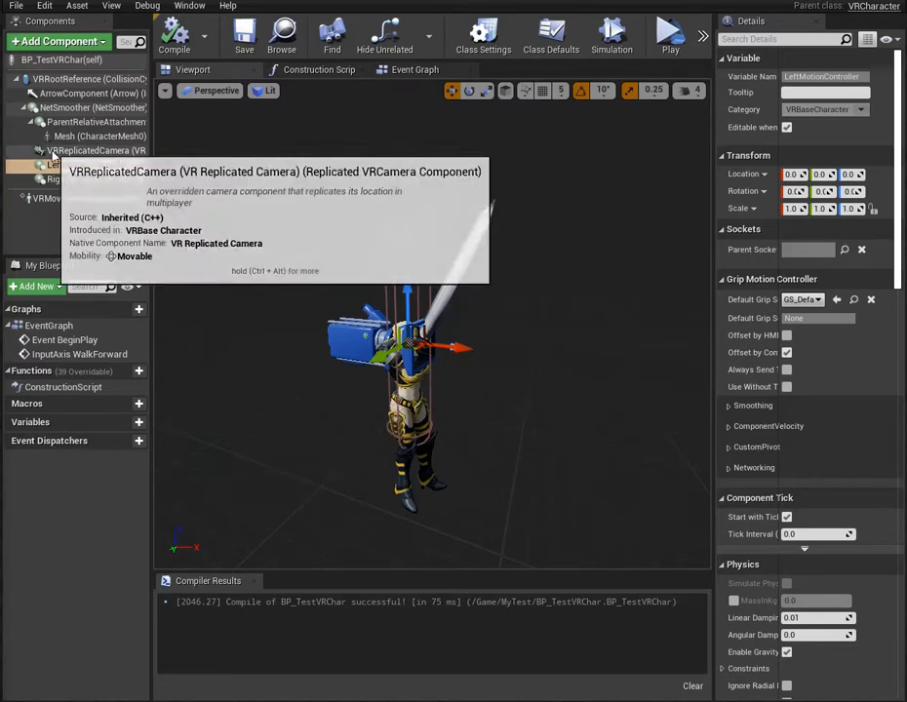
{"action": "left_click", "coordinate": [87, 165]}
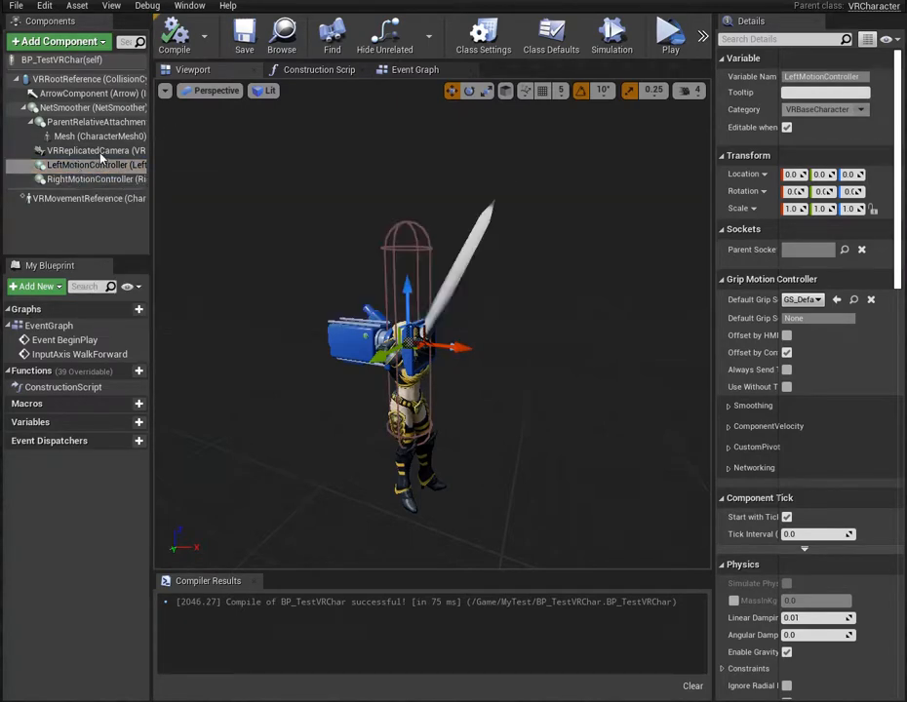
{"action": "left_click", "coordinate": [96, 179]}
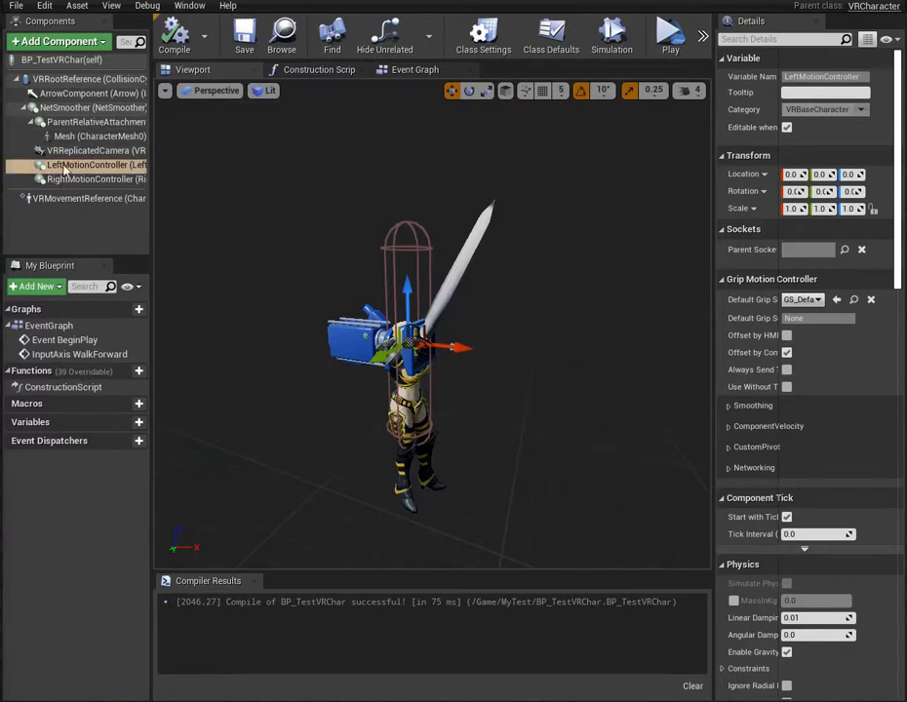
{"action": "mouse_move", "coordinate": [87, 165]}
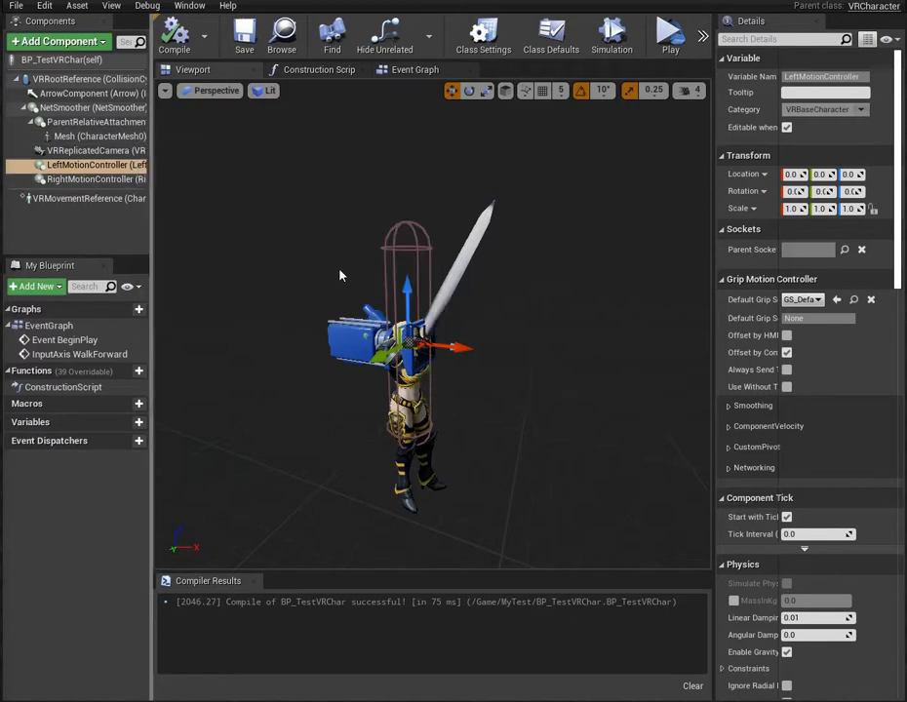
{"action": "mouse_move", "coordinate": [153, 197]}
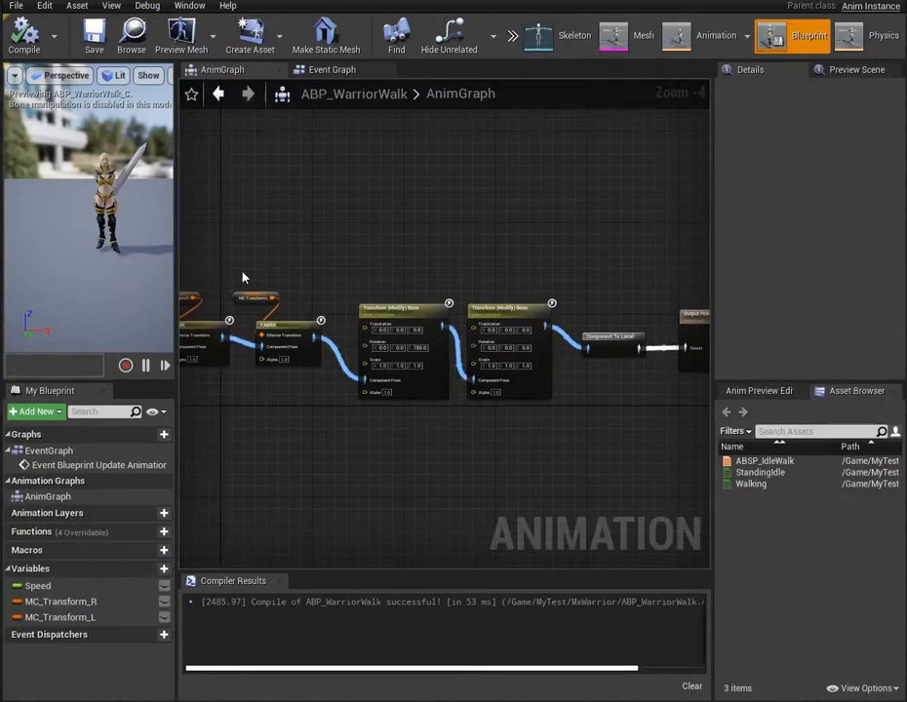
Inspect the right-hand FABRIK node with RightHand tip and RightShoulder root bones.
{"action": "left_click_drag", "start_coordinate": [244, 278], "coordinate": [461, 431]}
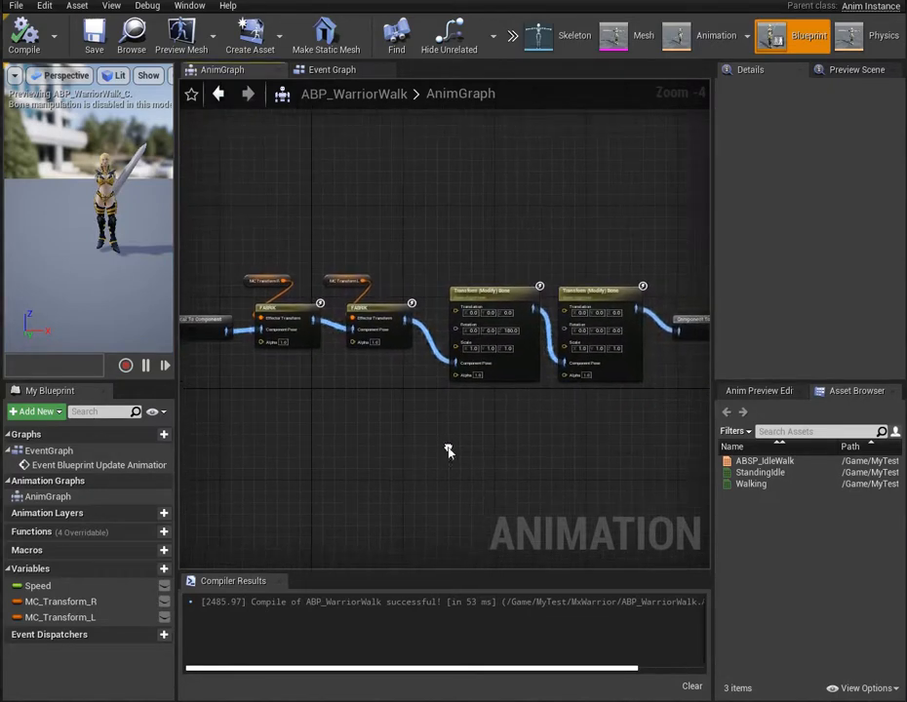
{"action": "mouse_move", "coordinate": [236, 262]}
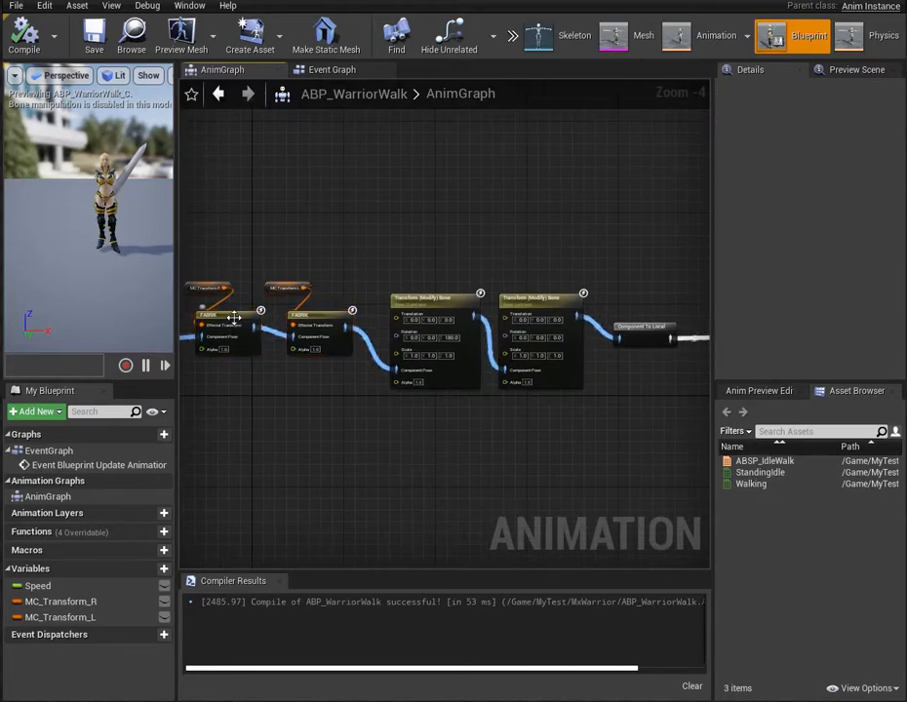
{"action": "left_click", "coordinate": [227, 321]}
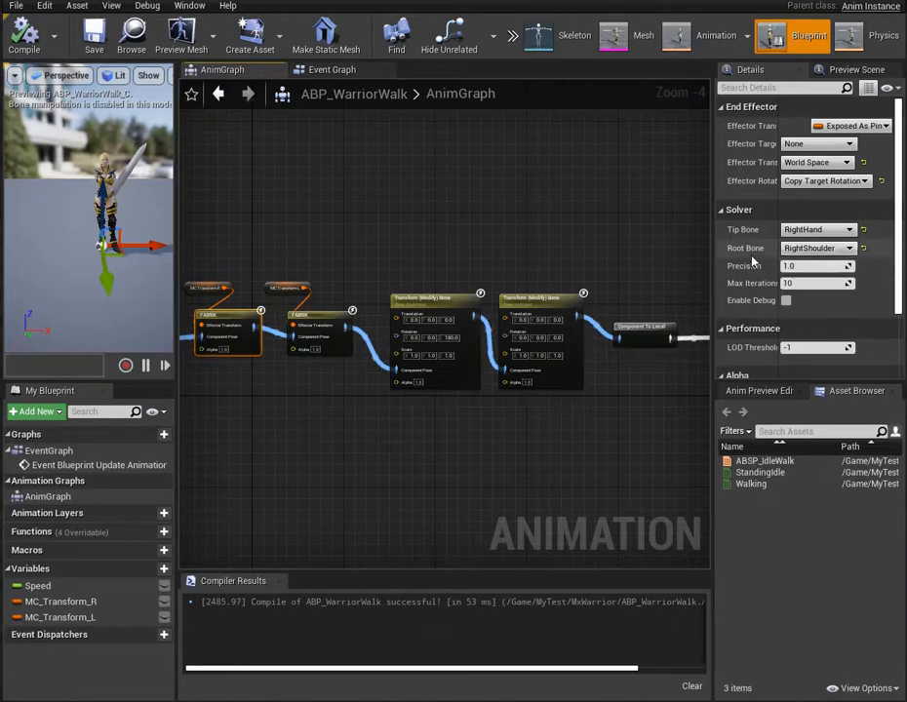
{"action": "mouse_move", "coordinate": [336, 310]}
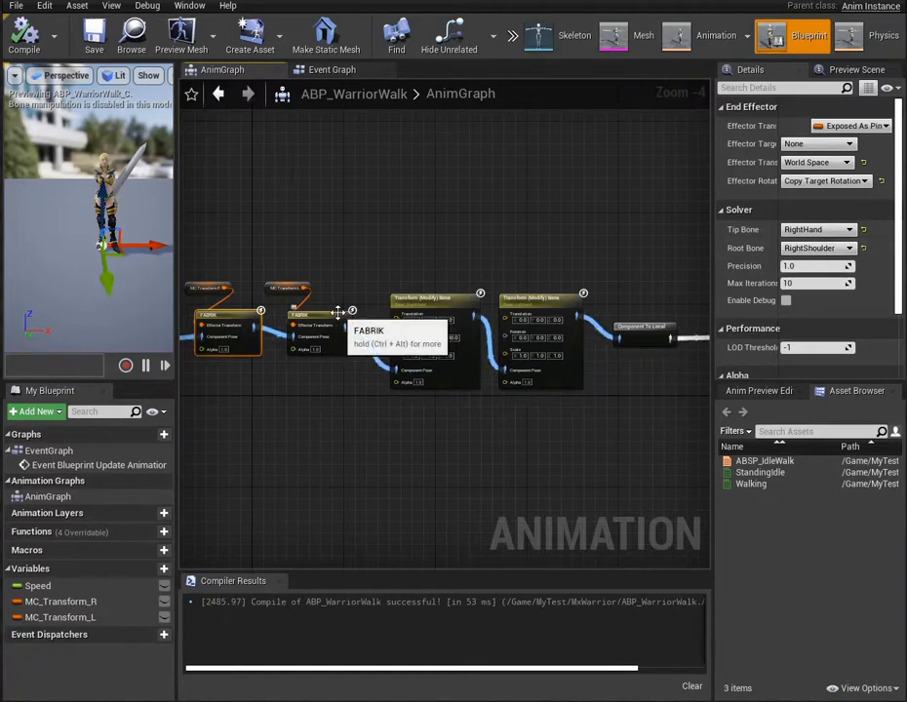
{"action": "mouse_move", "coordinate": [434, 431]}
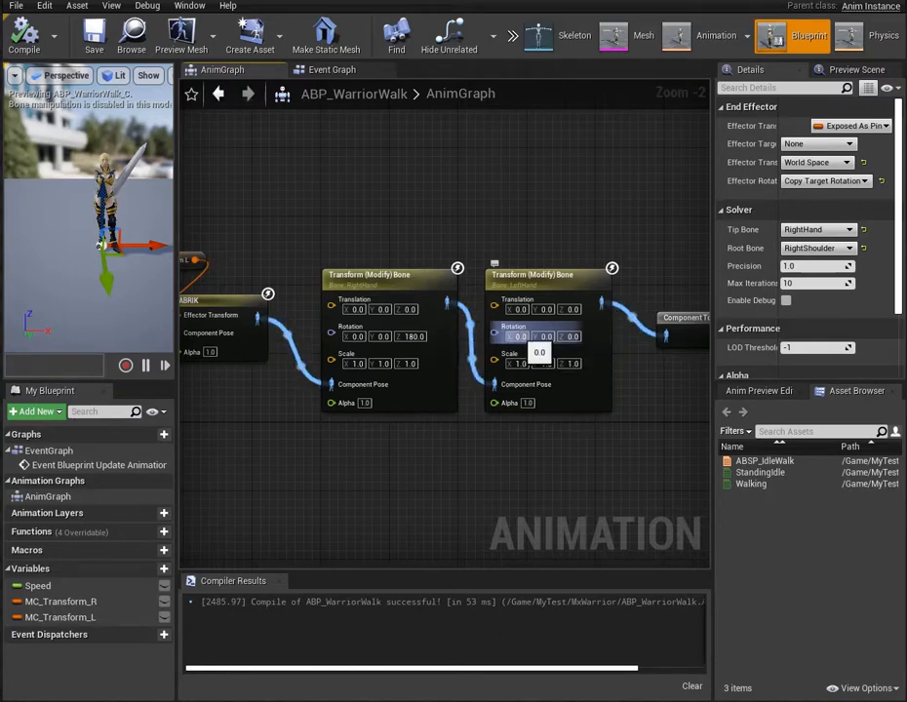
{"action": "mouse_move", "coordinate": [519, 336]}
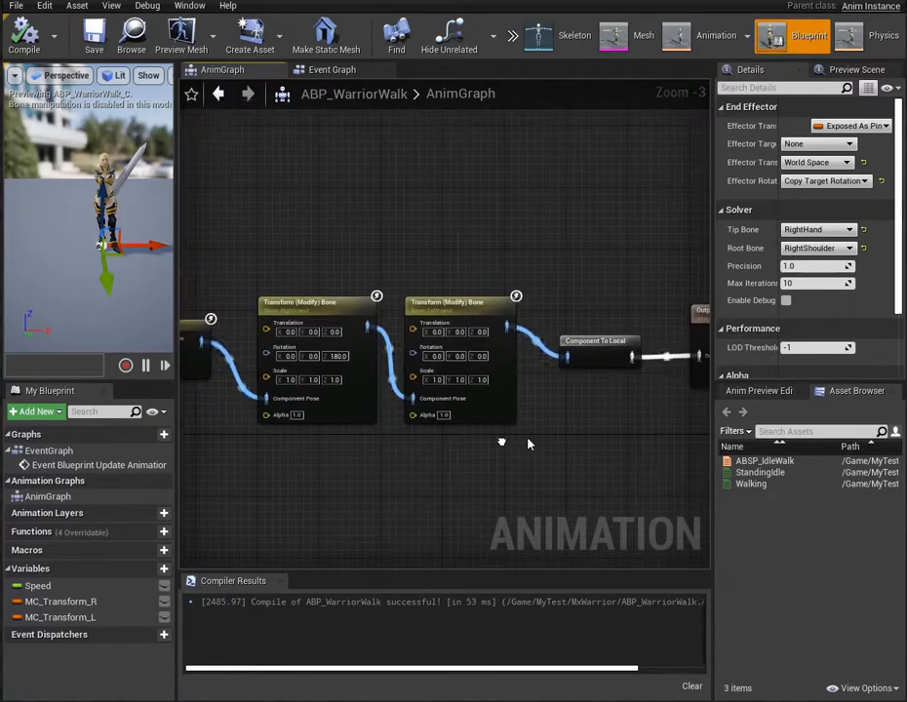
Return to BP_TestVRChar and launch the level in VR Preview.
{"action": "left_click_drag", "start_coordinate": [502, 444], "coordinate": [627, 432]}
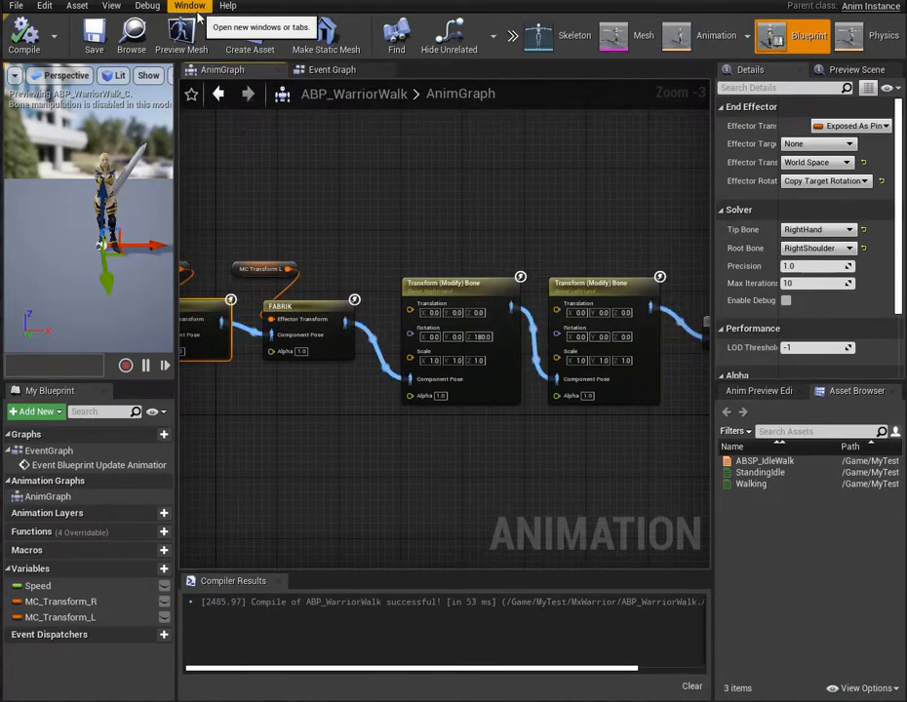
{"action": "mouse_move", "coordinate": [234, 12]}
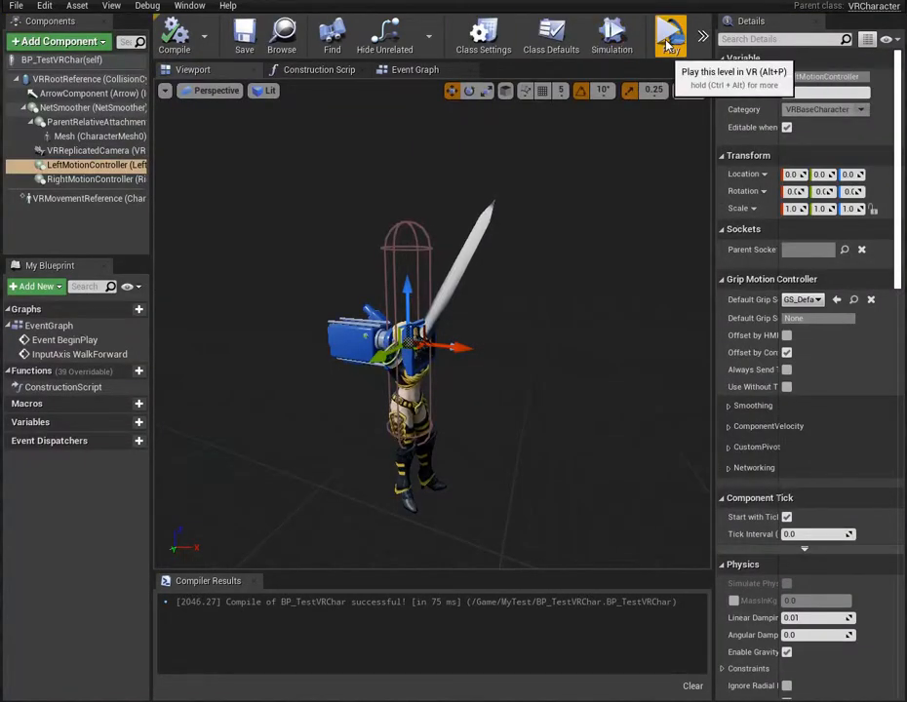
{"action": "left_click", "coordinate": [669, 35]}
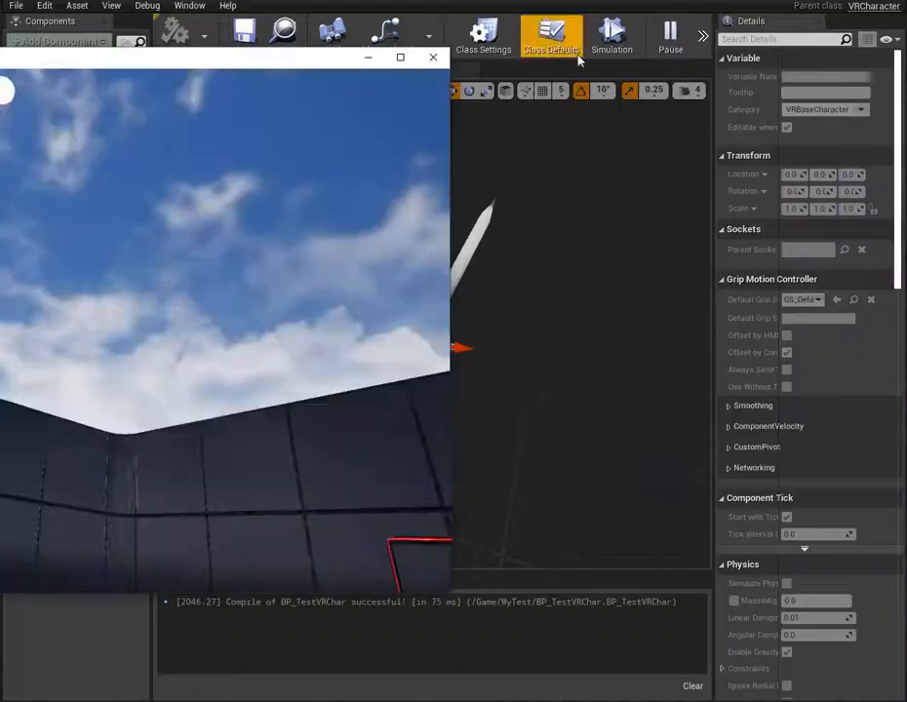